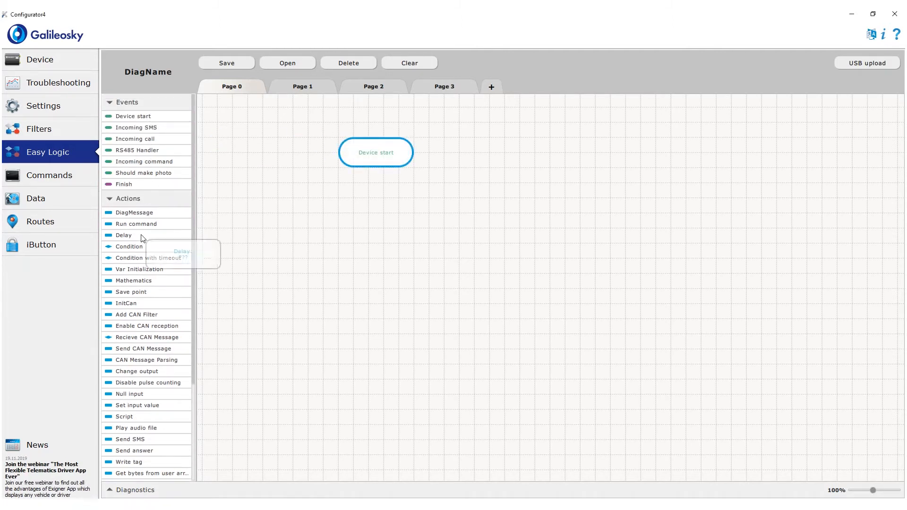
- Chain a 100 ms delay and CAN init at 250000 with sending allowed after Device start
{"action": "left_click_drag", "start_coordinate": [124, 235], "coordinate": [375, 202]}
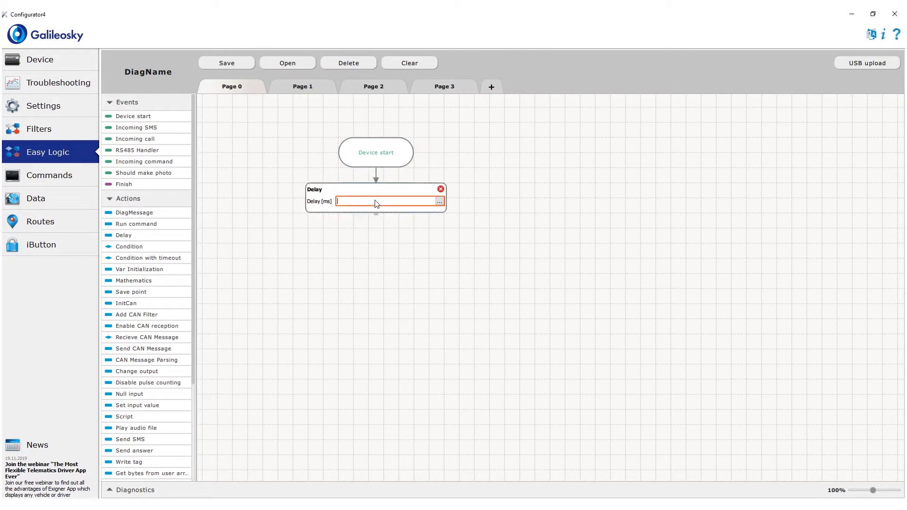
{"action": "type", "text": "100"}
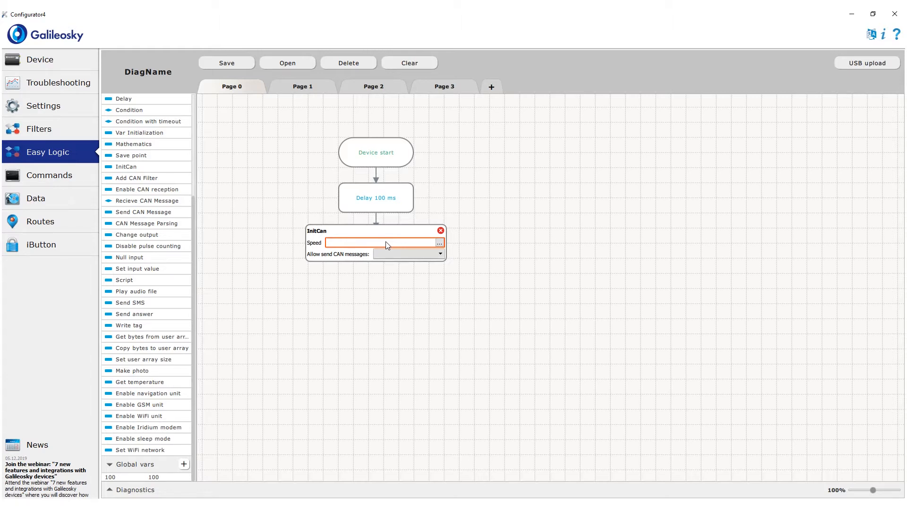
{"action": "type", "text": "250000"}
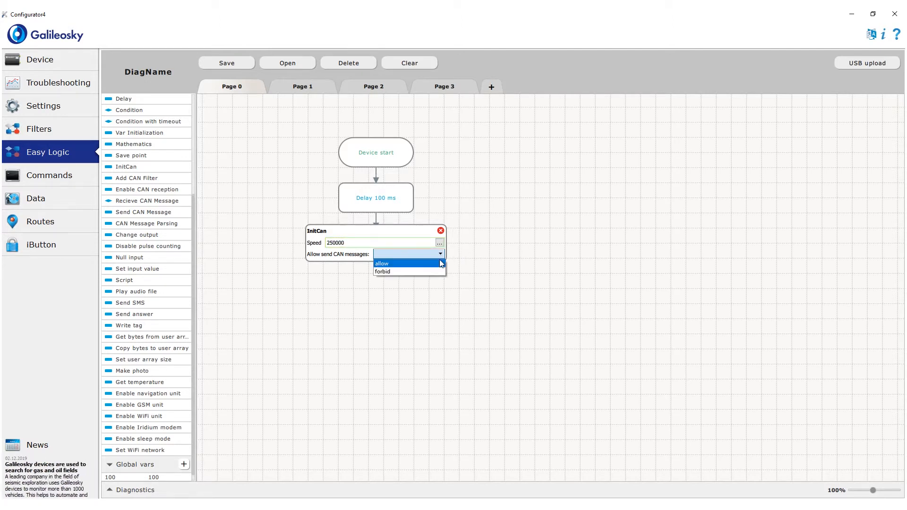
{"action": "left_click", "coordinate": [382, 264]}
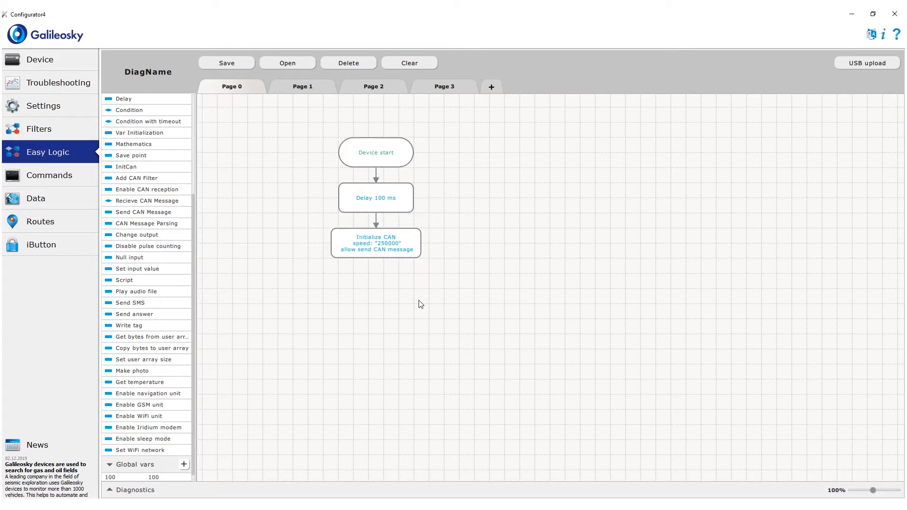
{"action": "mouse_move", "coordinate": [146, 181]}
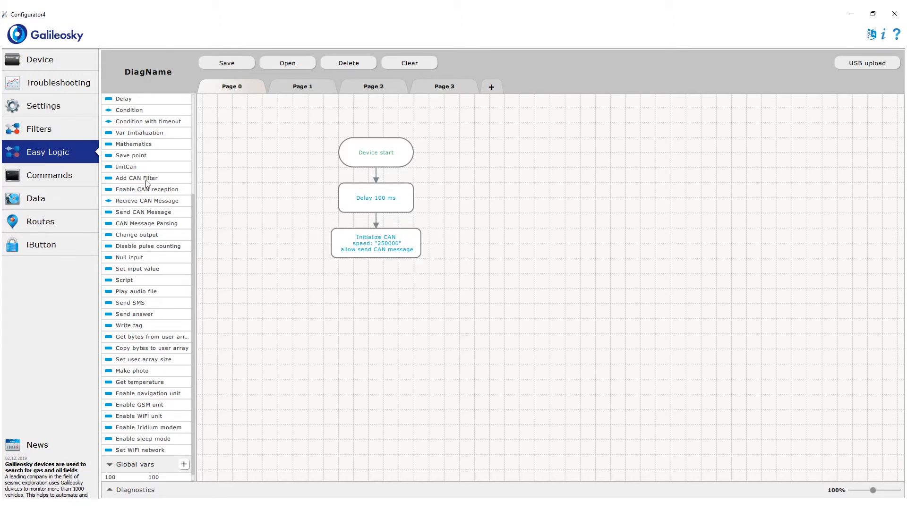
- Add CAN filter blocks after initialization and enter filter IDs 18FEEE20 and 18FEFC20
{"action": "left_click_drag", "start_coordinate": [139, 178], "coordinate": [376, 288]}
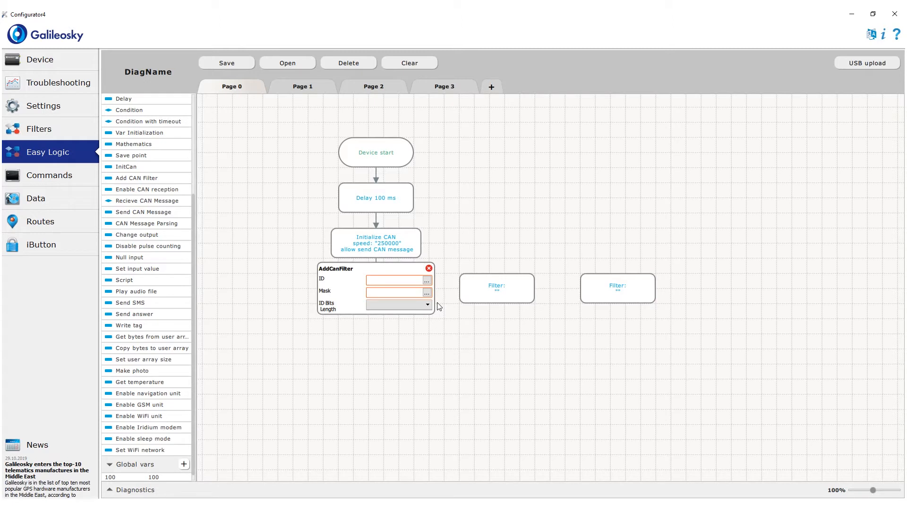
{"action": "mouse_move", "coordinate": [438, 306]}
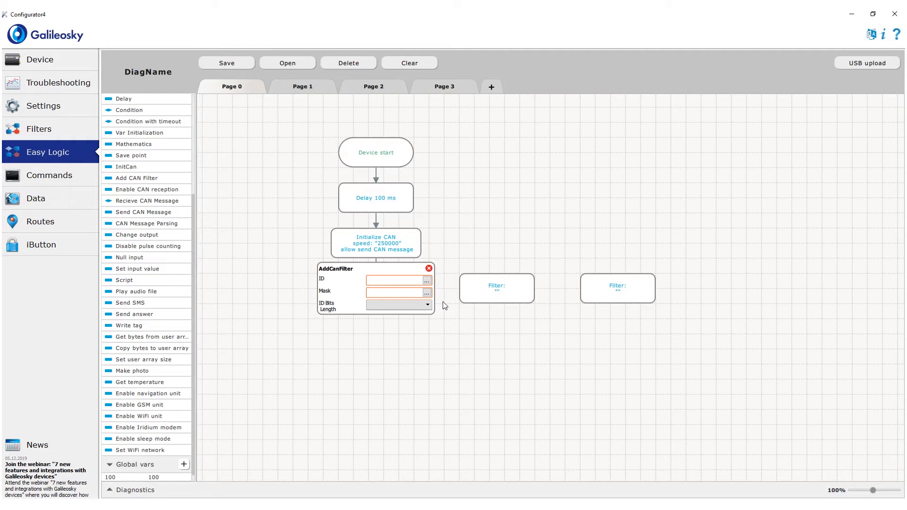
{"action": "left_click", "coordinate": [396, 281]}
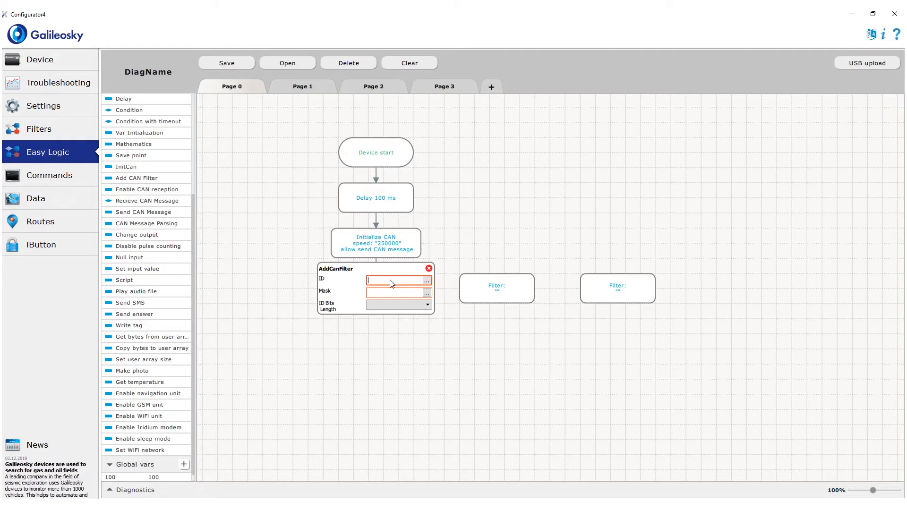
{"action": "type", "text": "18"}
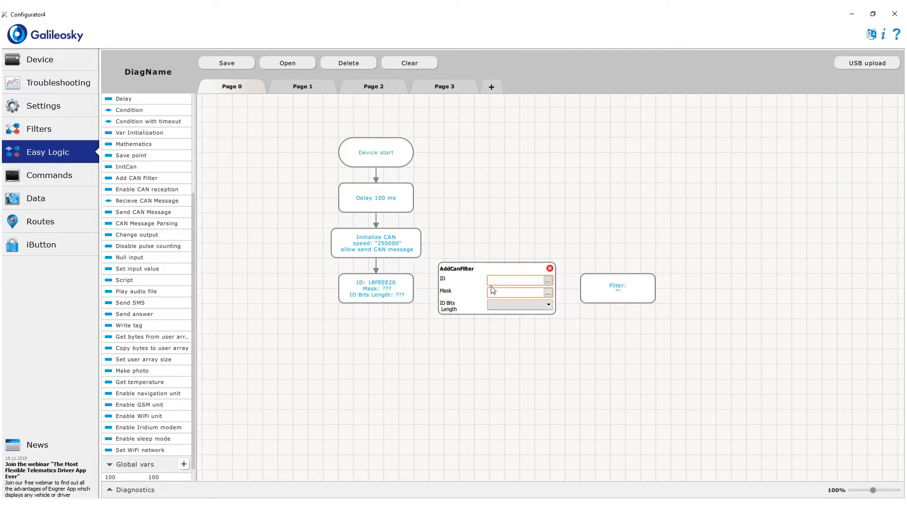
{"action": "type", "text": "18FEFC20"}
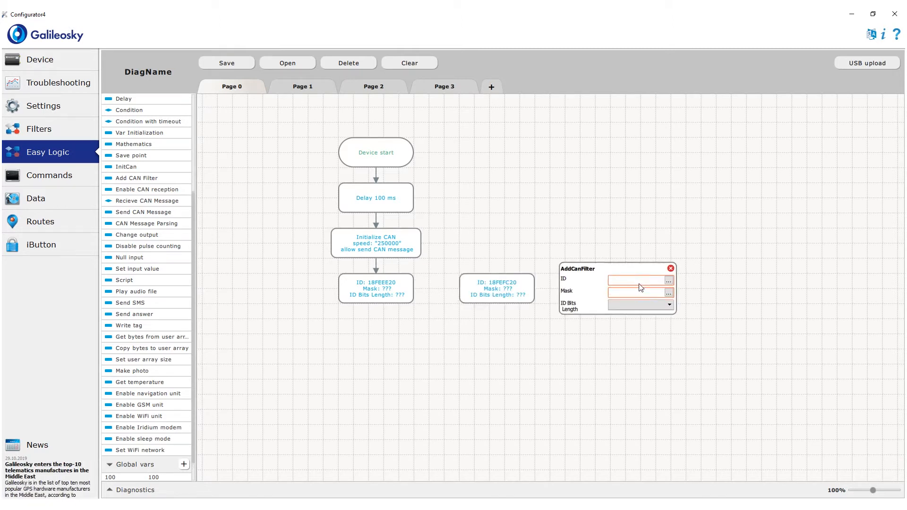
{"action": "type", "text": "18FEEE20"}
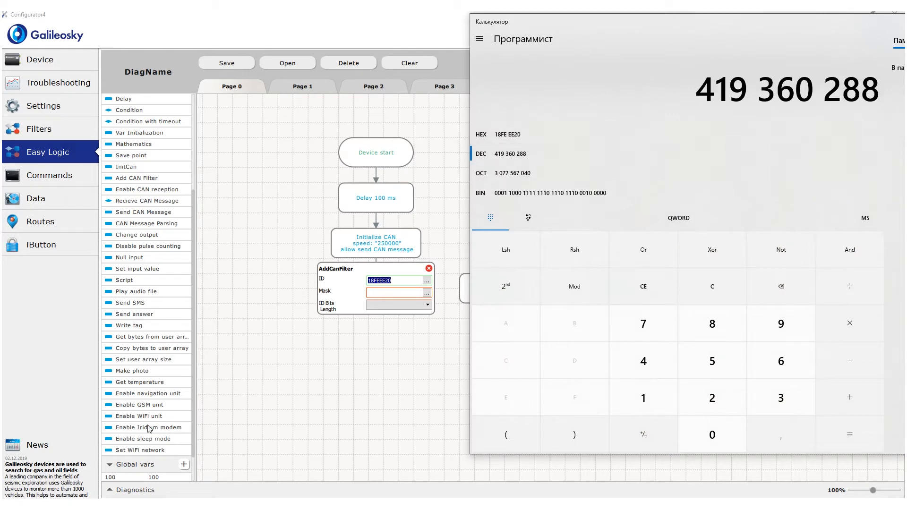
- Store the converted decimal IDs as global variables, editing the 18FEFC20 value
{"action": "scroll", "scroll_direction": "down", "scroll_amount": 3}
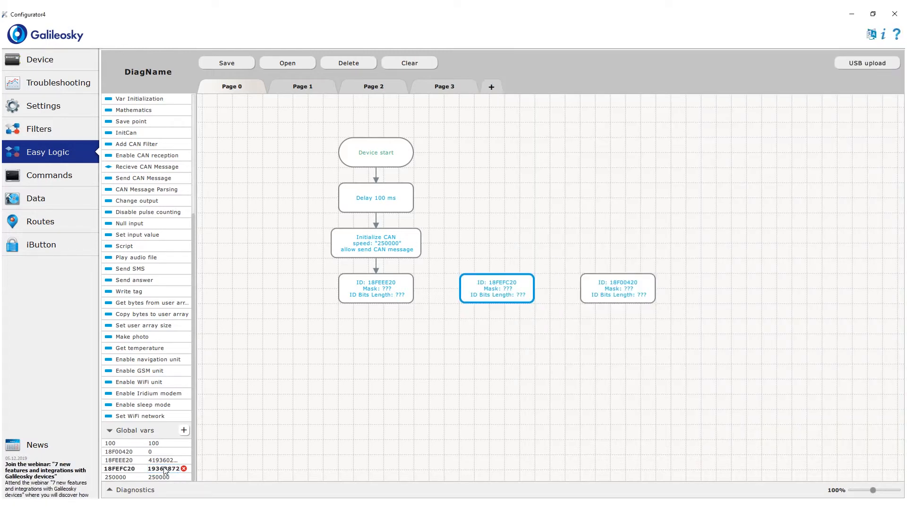
{"action": "double_click", "coordinate": [618, 289]}
{"action": "type", "text": "18382880"}
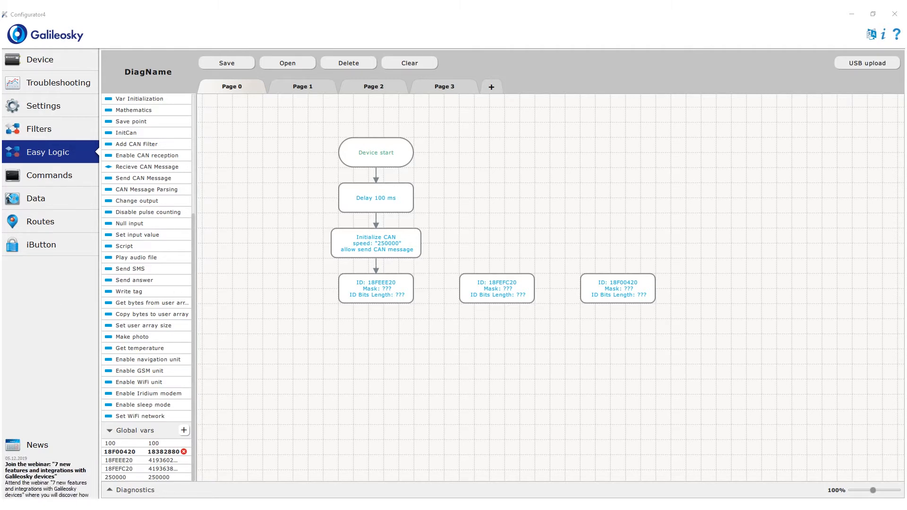
{"action": "mouse_move", "coordinate": [281, 335]}
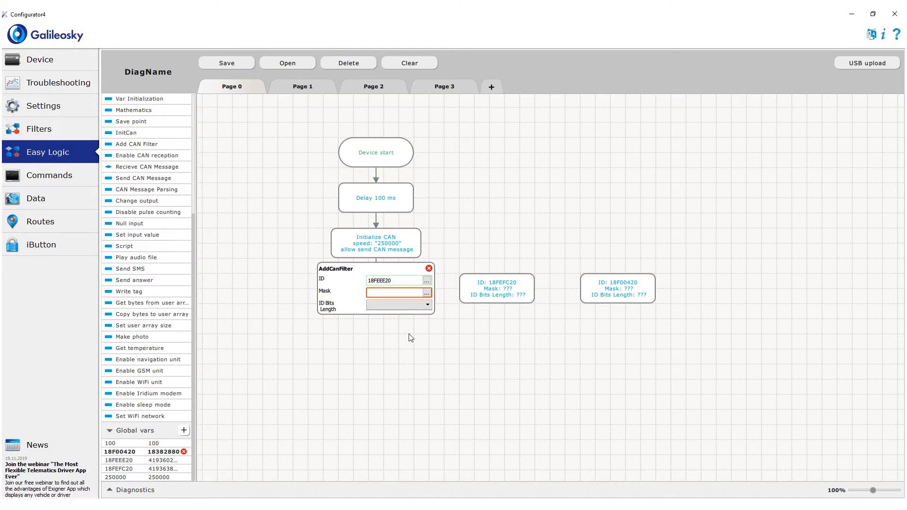
- Set filter mask 00FFFF00 and give the 00FFFF00 global variable value 16776960
{"action": "left_click", "coordinate": [397, 292]}
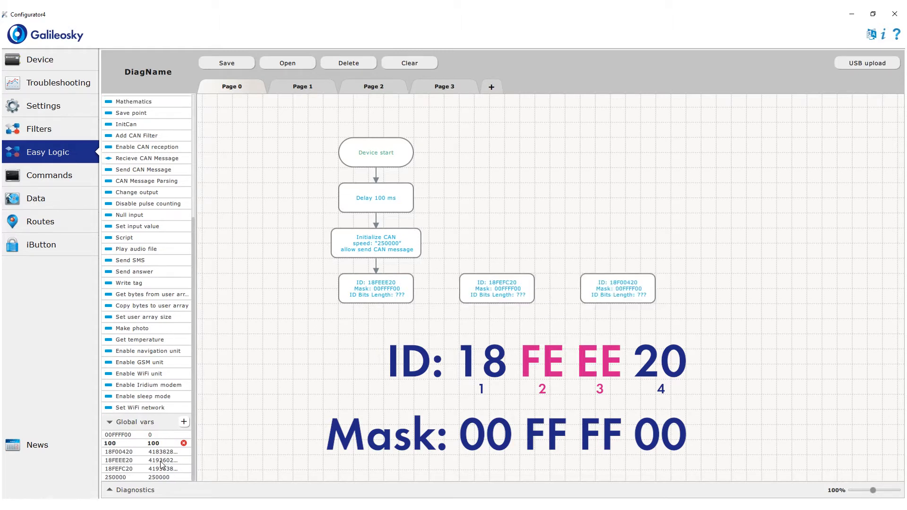
{"action": "left_click", "coordinate": [162, 434]}
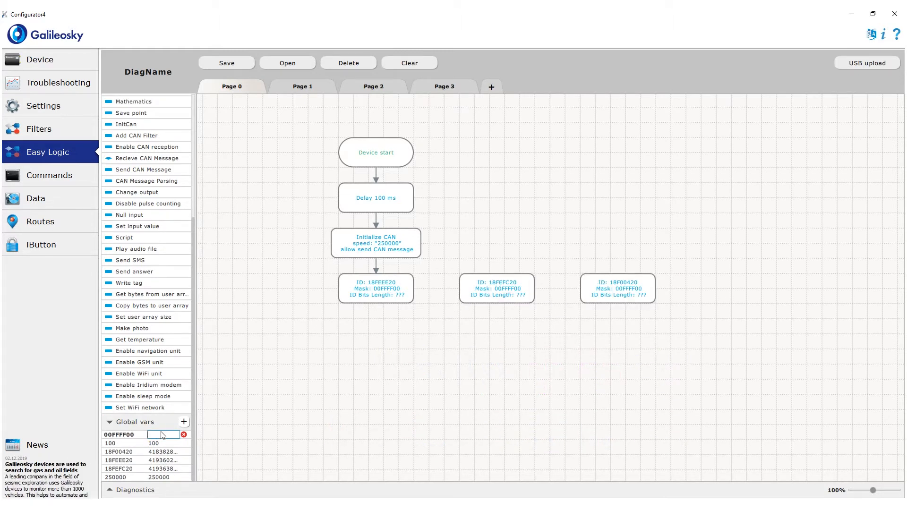
{"action": "type", "text": "16776960"}
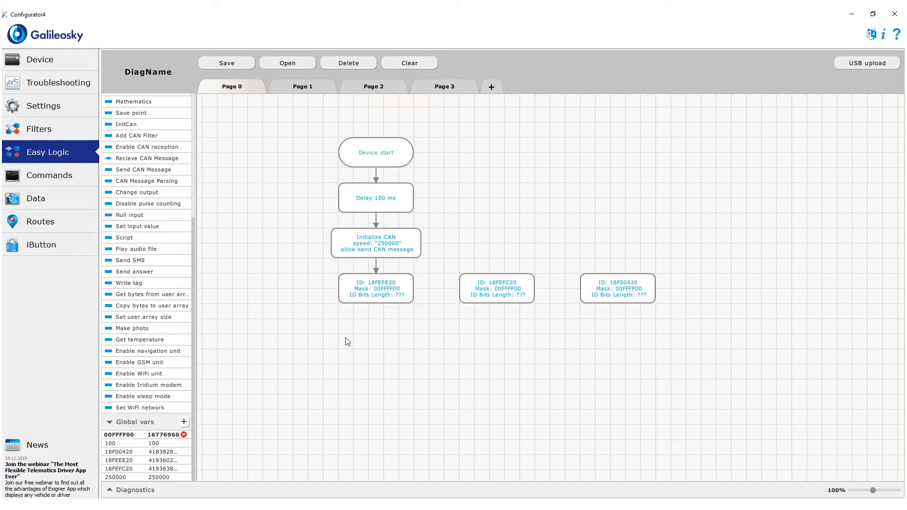
{"action": "double_click", "coordinate": [376, 288]}
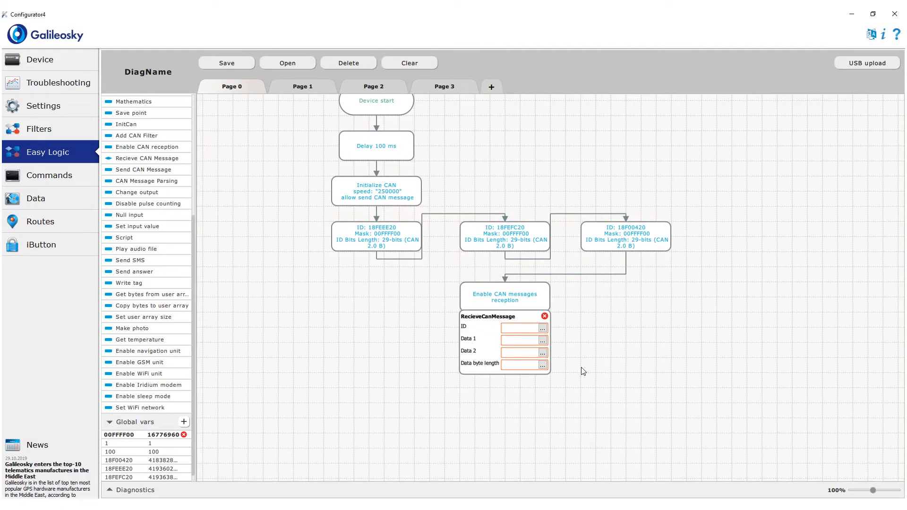
- Add a 5 ms delay on the receive loop and store messages in id, data1, data2
{"action": "left_click", "coordinate": [544, 316]}
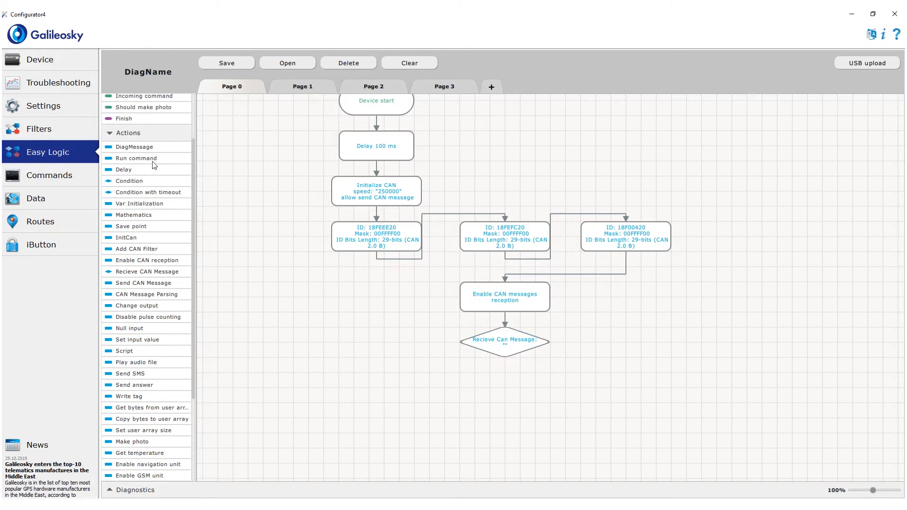
{"action": "left_click_drag", "start_coordinate": [124, 170], "coordinate": [624, 342]}
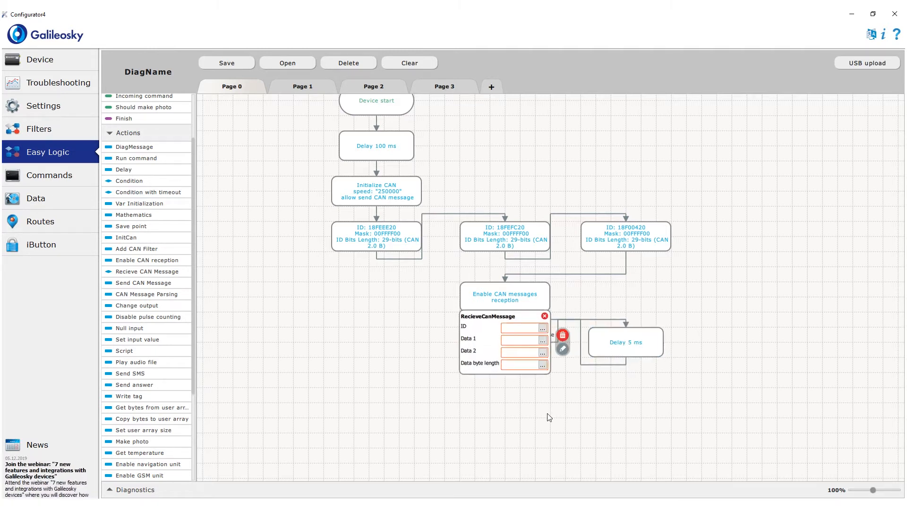
{"action": "left_click", "coordinate": [521, 327]}
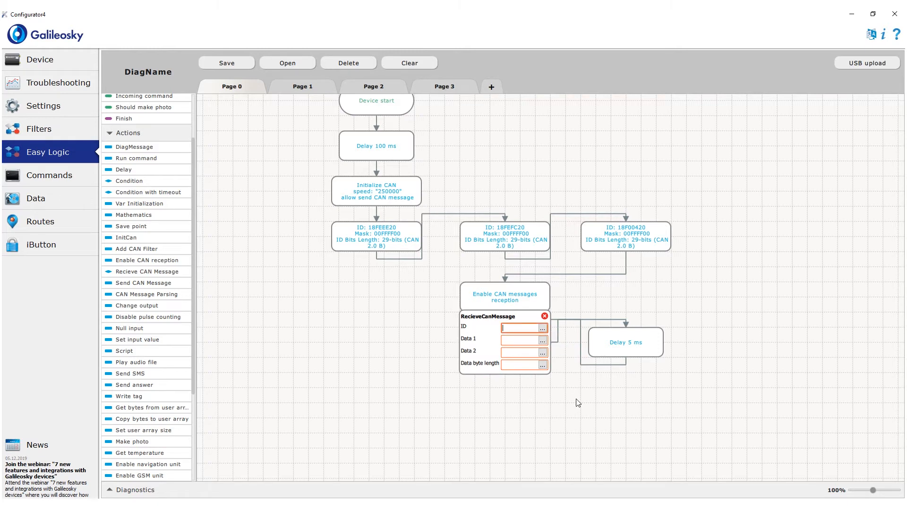
{"action": "type", "text": "da"}
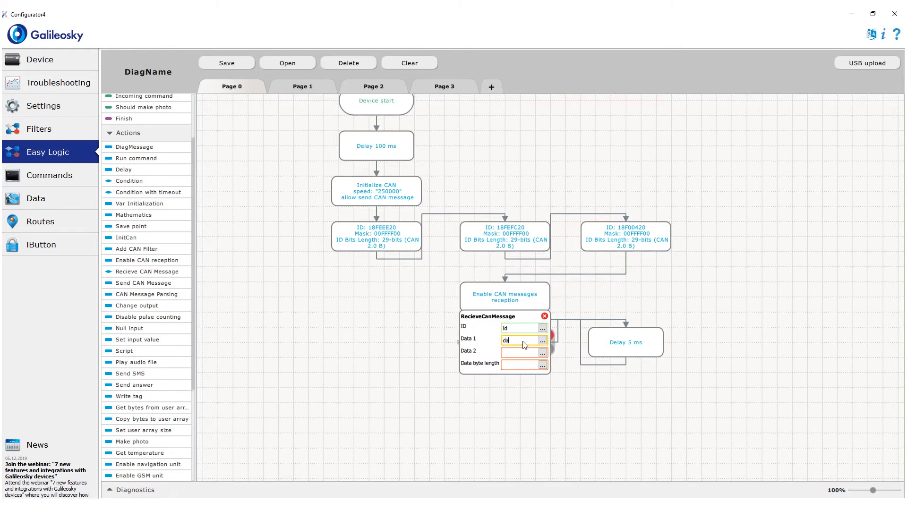
{"action": "type", "text": "data1"}
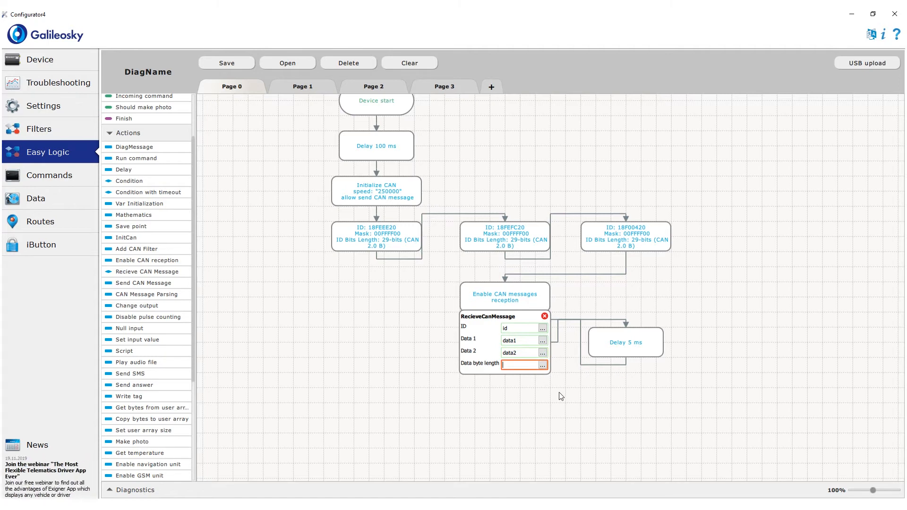
{"action": "left_click", "coordinate": [523, 365]}
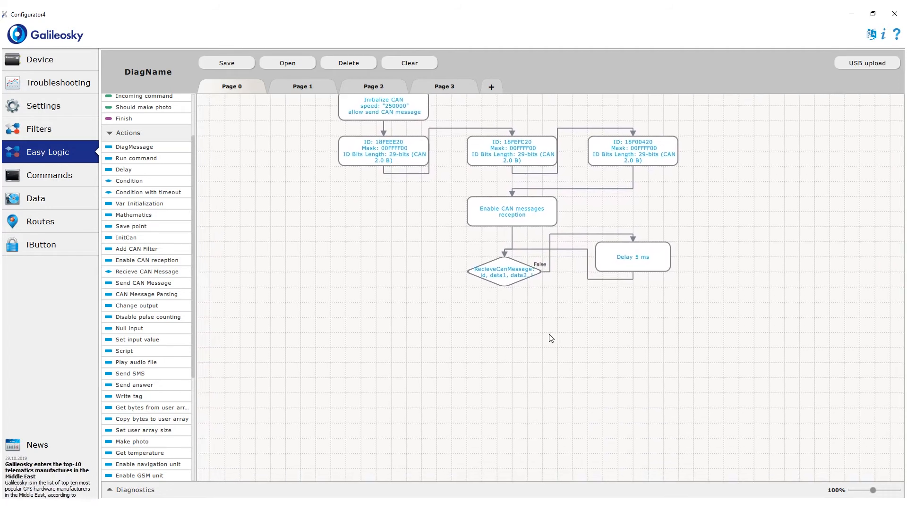
{"action": "mouse_move", "coordinate": [227, 325]}
{"action": "type", "text": "id"}
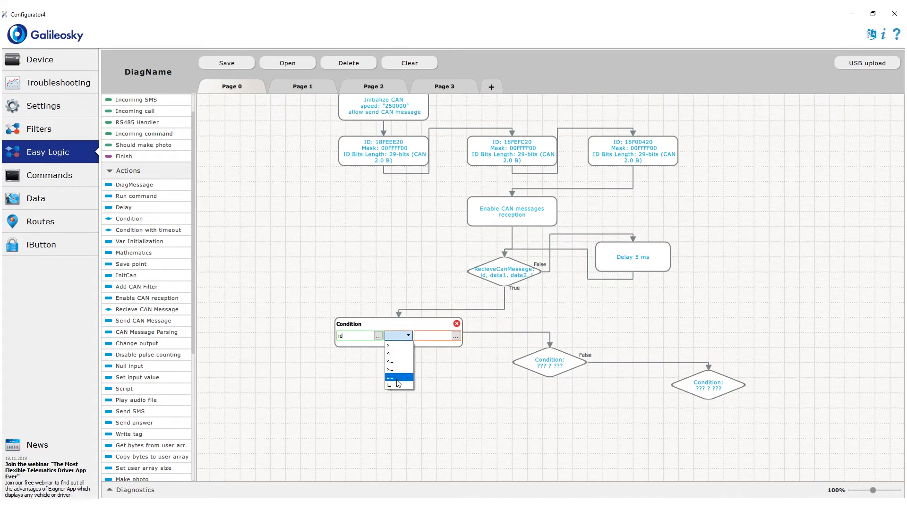
- Set a condition testing id == 18FEEE20 and begin the third condition's ID
{"action": "left_click", "coordinate": [454, 336]}
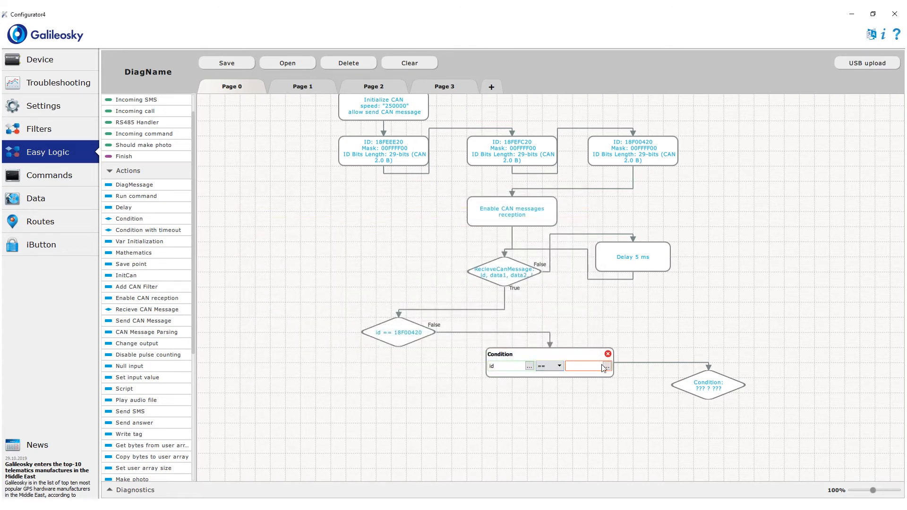
{"action": "type", "text": "18FEEE20"}
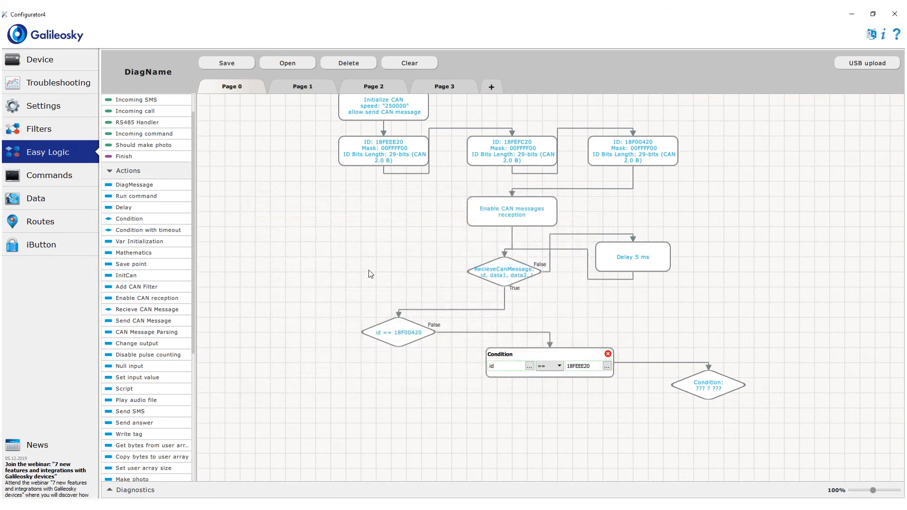
{"action": "left_click", "coordinate": [528, 366]}
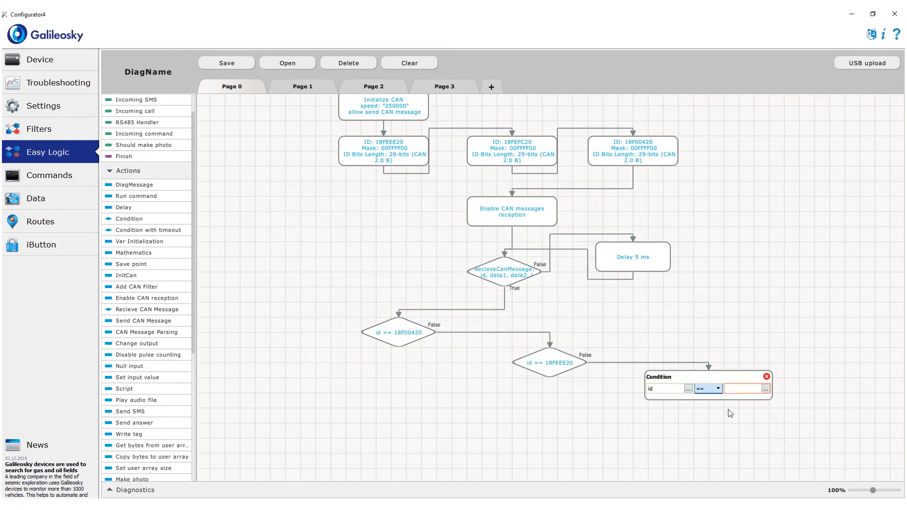
{"action": "left_click", "coordinate": [765, 389]}
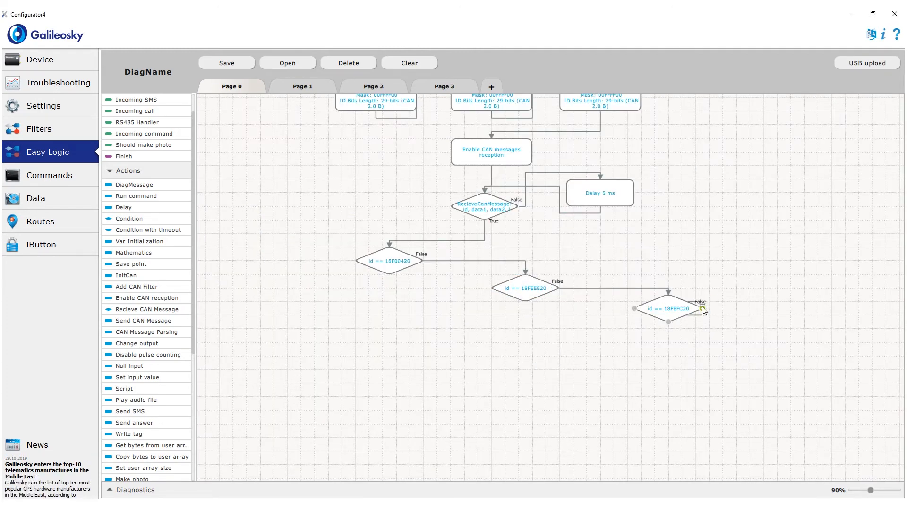
- Move the Delay 5 ms block aside, above the 18FEFC20 condition
{"action": "left_click", "coordinate": [598, 193]}
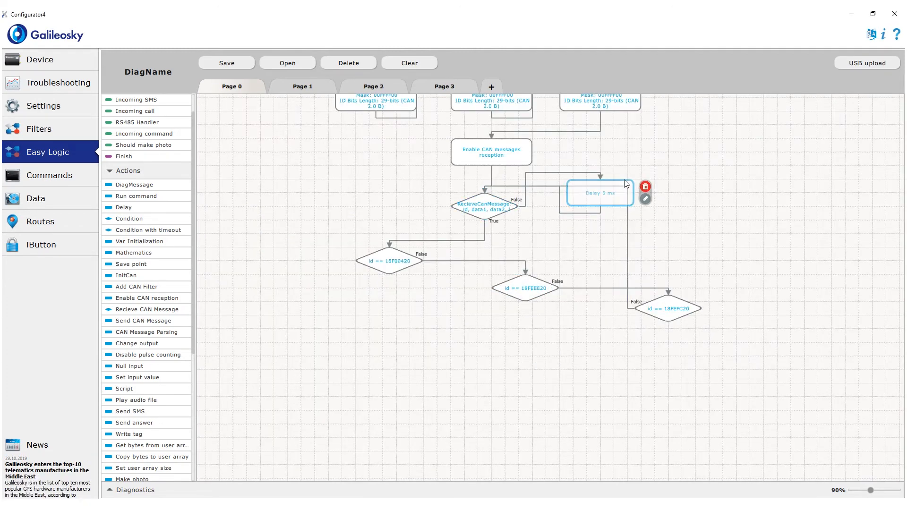
{"action": "left_click_drag", "start_coordinate": [599, 194], "coordinate": [675, 199]}
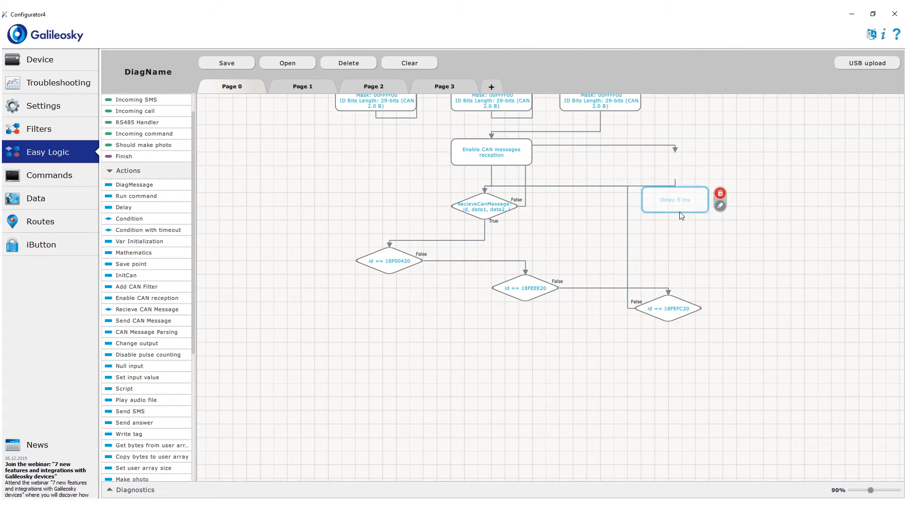
{"action": "left_click_drag", "start_coordinate": [143, 331], "coordinate": [389, 335]}
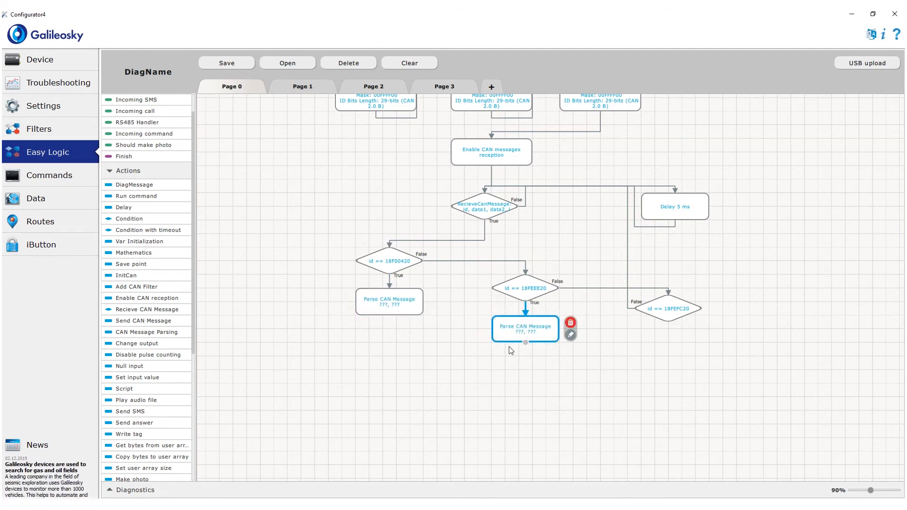
- Attach CAN parser blocks to the 18FEFC20 and 18FEEE20 True branches, feeding data1/data2
{"action": "left_click_drag", "start_coordinate": [525, 329], "coordinate": [667, 349]}
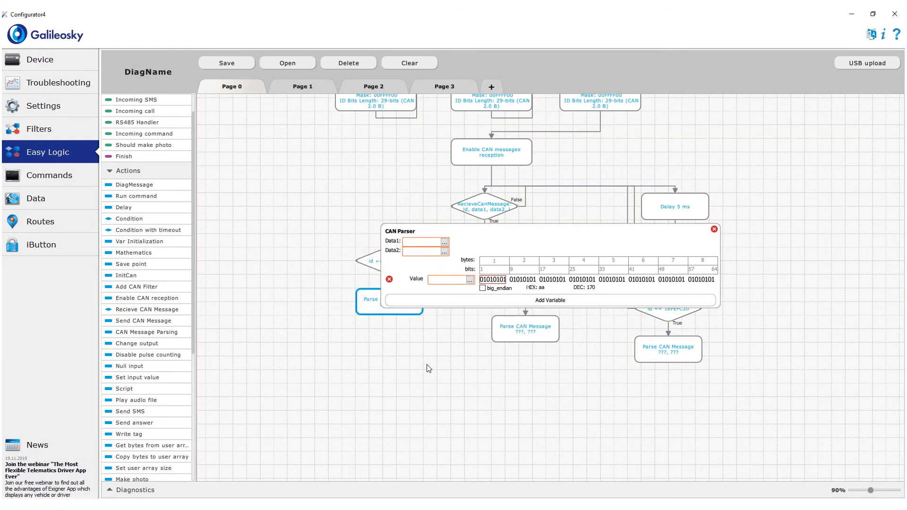
{"action": "left_click", "coordinate": [443, 241]}
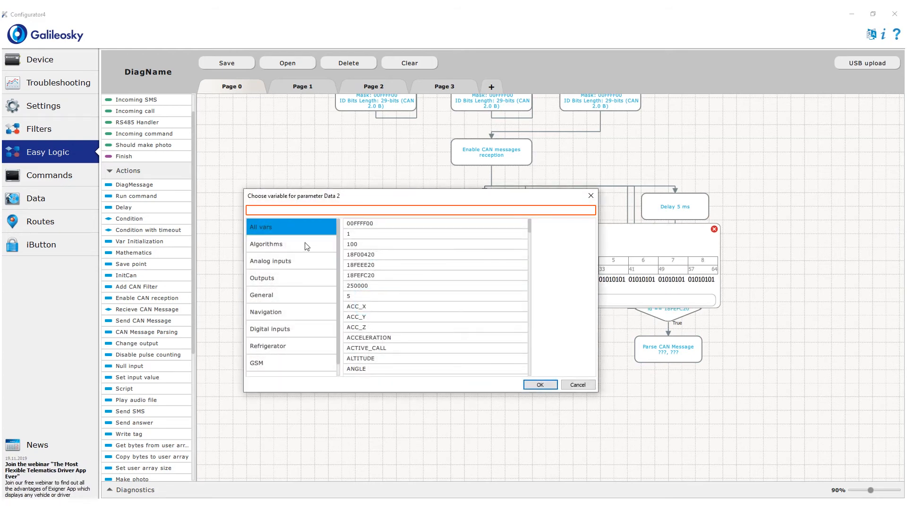
{"action": "left_click", "coordinate": [576, 385]}
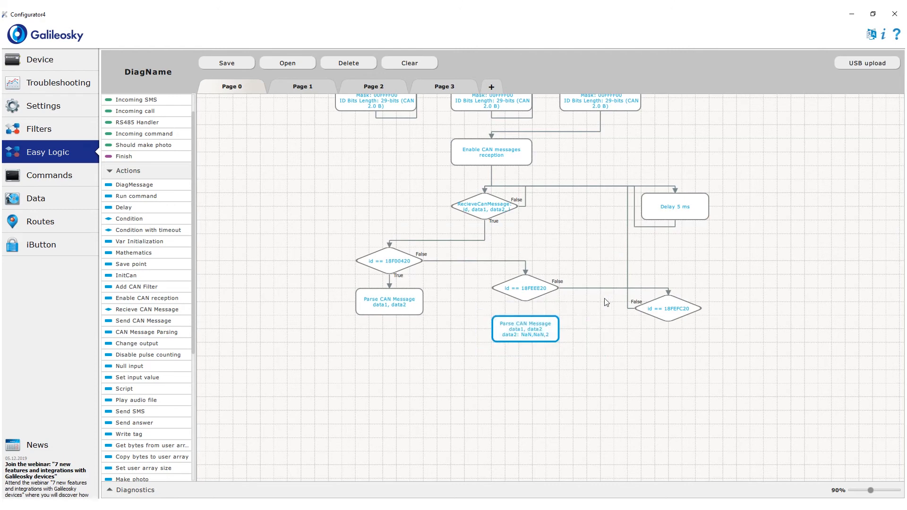
{"action": "left_click_drag", "start_coordinate": [525, 329], "coordinate": [668, 350]}
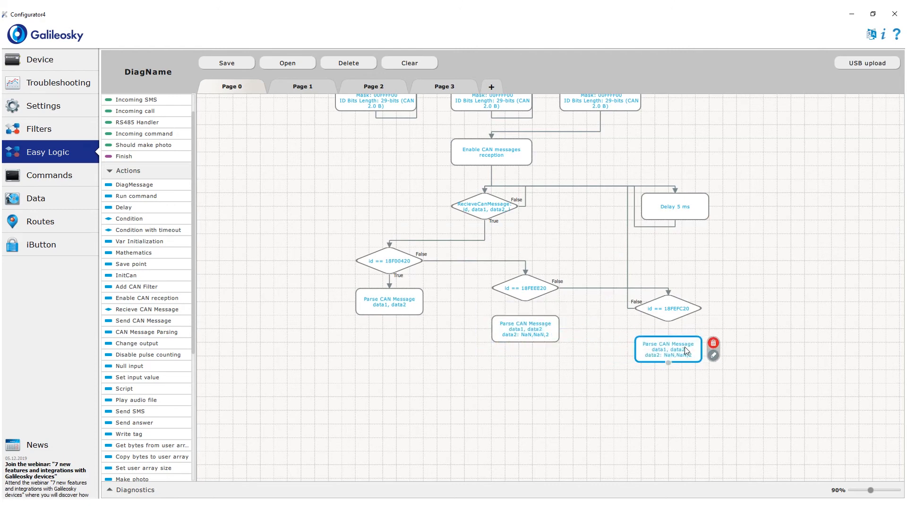
- Define the first parser's rpm value bits (25,40,1) with big-endian reading toggled
{"action": "left_click", "coordinate": [714, 355]}
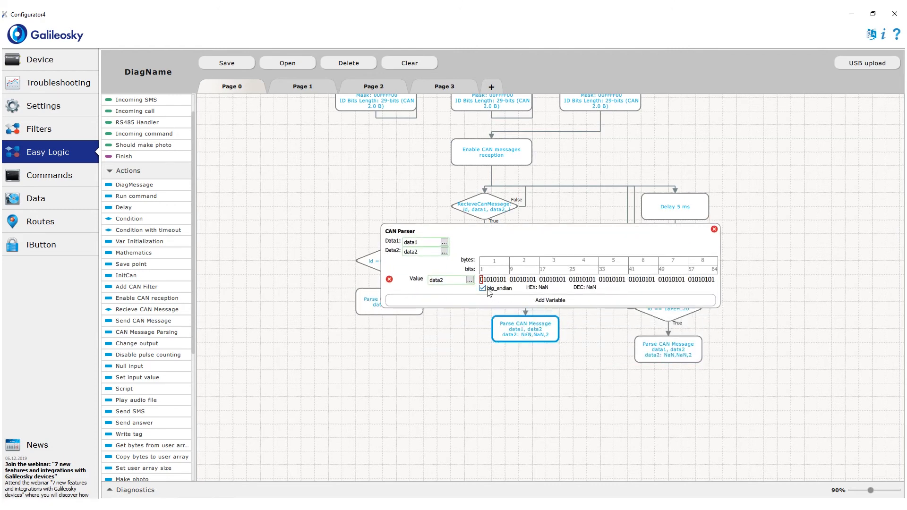
{"action": "left_click", "coordinate": [714, 230]}
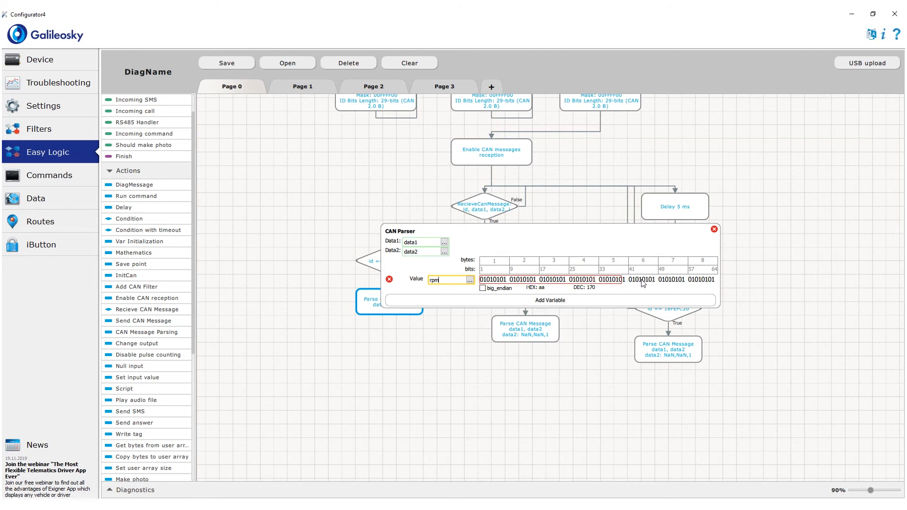
{"action": "left_click_drag", "start_coordinate": [512, 279], "coordinate": [625, 279]}
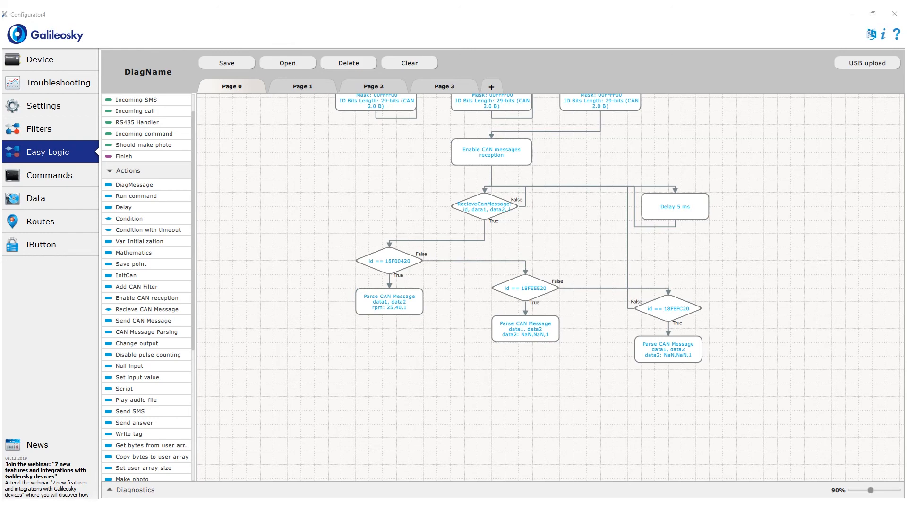
{"action": "mouse_move", "coordinate": [501, 411]}
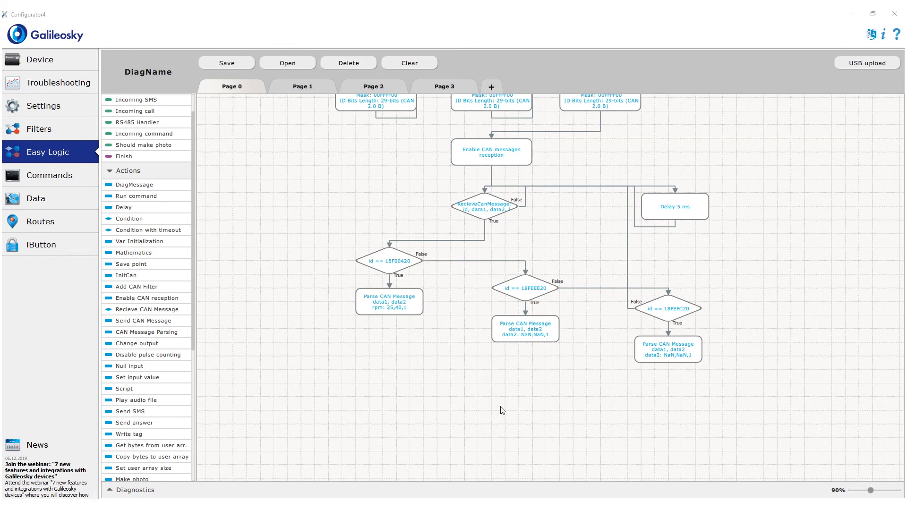
- Open the 18FEEE20 parser and name its extracted value temp
{"action": "double_click", "coordinate": [525, 329]}
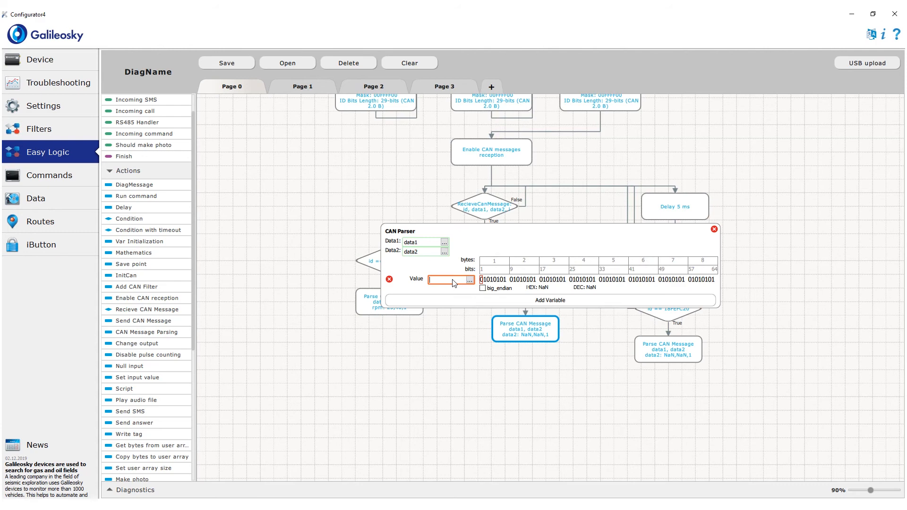
{"action": "type", "text": "td"}
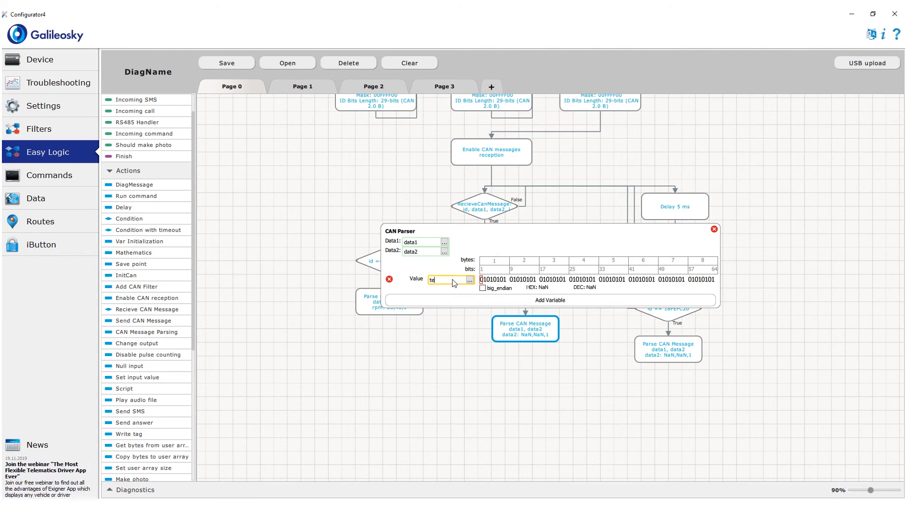
{"action": "type", "text": "emp"}
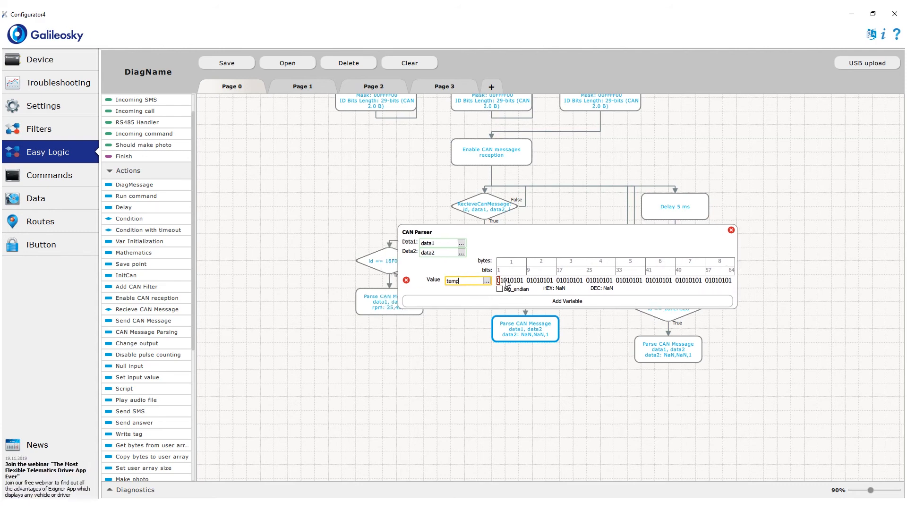